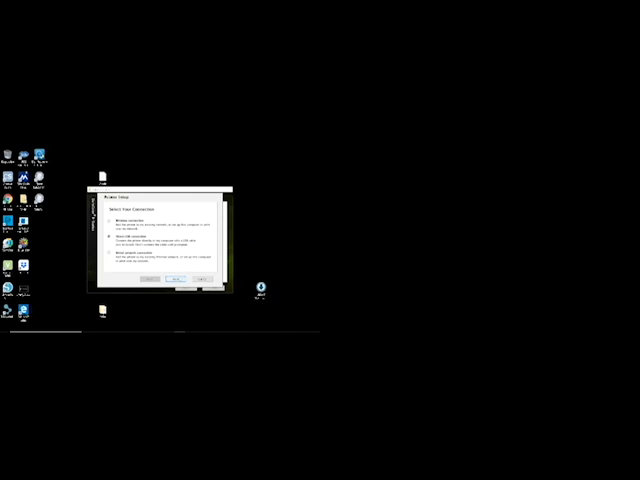
Continue the installation using the Direct USB connection
{"action": "left_click", "coordinate": [181, 278]}
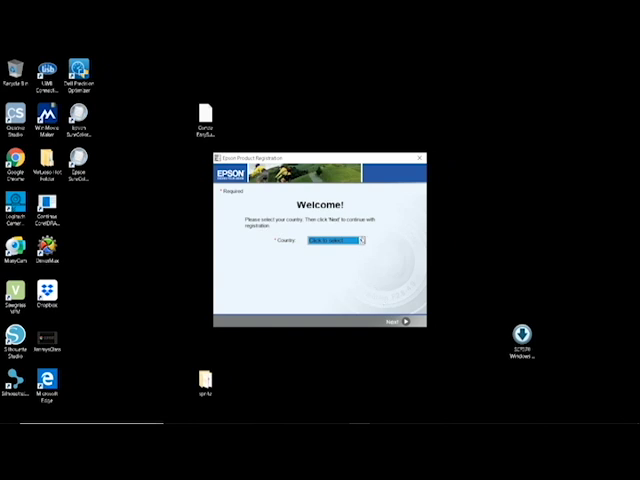
Choose USA as the country, then cancel and exit product registration
{"action": "left_click", "coordinate": [352, 240]}
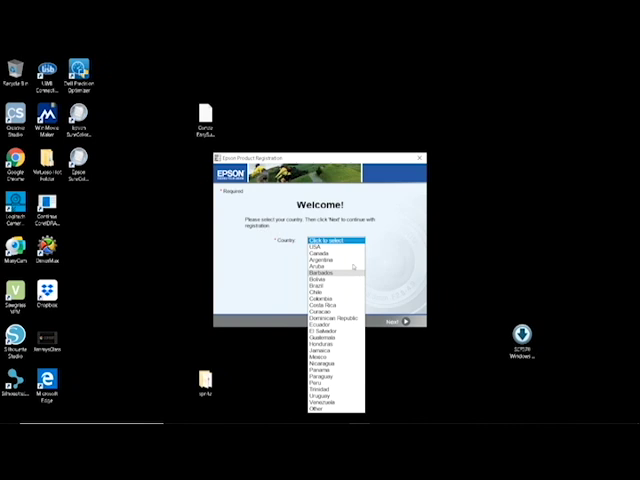
{"action": "left_click", "coordinate": [320, 248]}
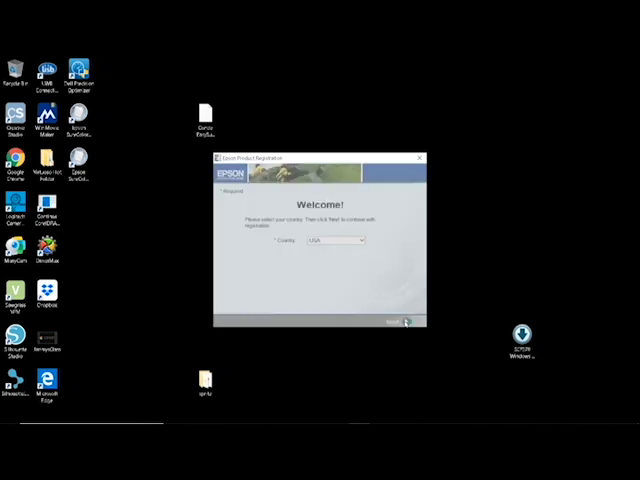
{"action": "left_click", "coordinate": [398, 322]}
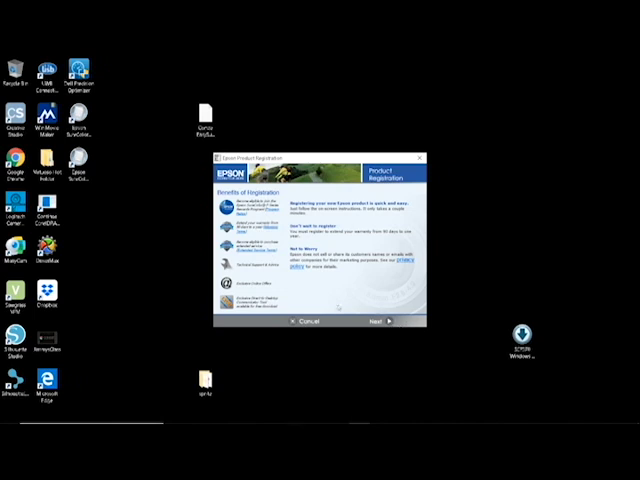
{"action": "left_click", "coordinate": [294, 321]}
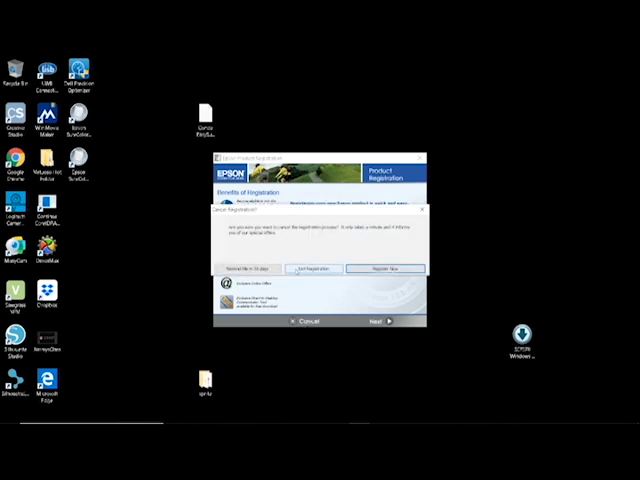
{"action": "left_click", "coordinate": [301, 321]}
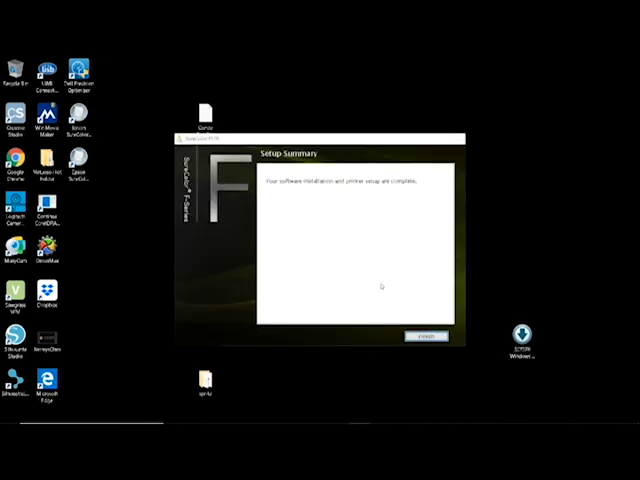
Finish and close the SureColor F-Series setup summary
{"action": "left_click", "coordinate": [423, 335]}
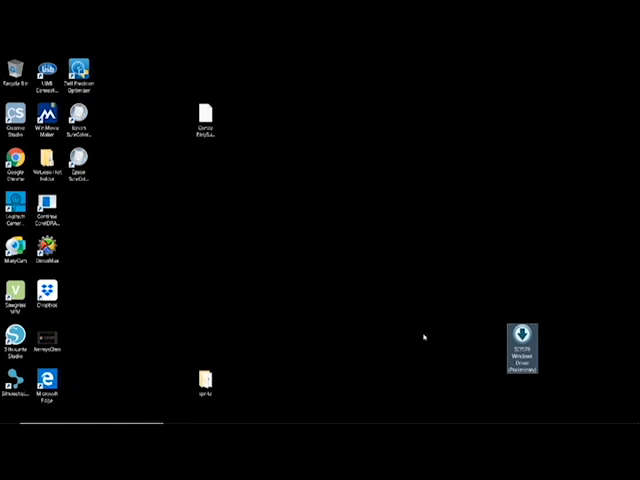
{"action": "mouse_move", "coordinate": [200, 293]}
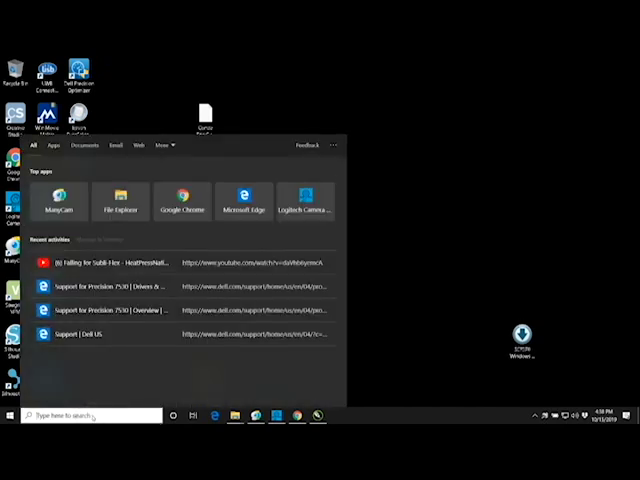
Search 'control', launch Control Panel, and show devices and printers
{"action": "type", "text": "control"}
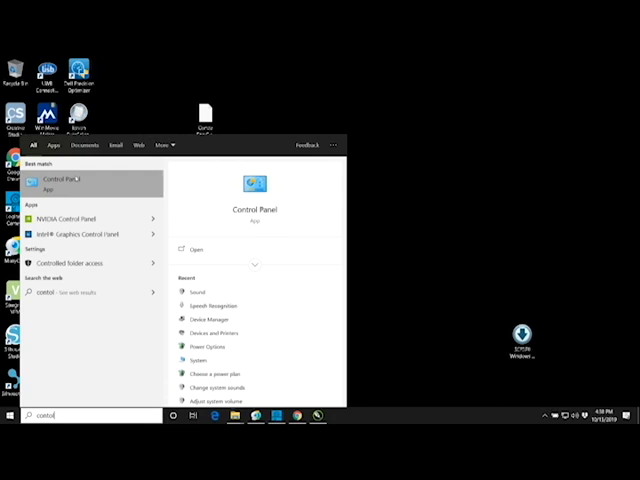
{"action": "left_click", "coordinate": [65, 182]}
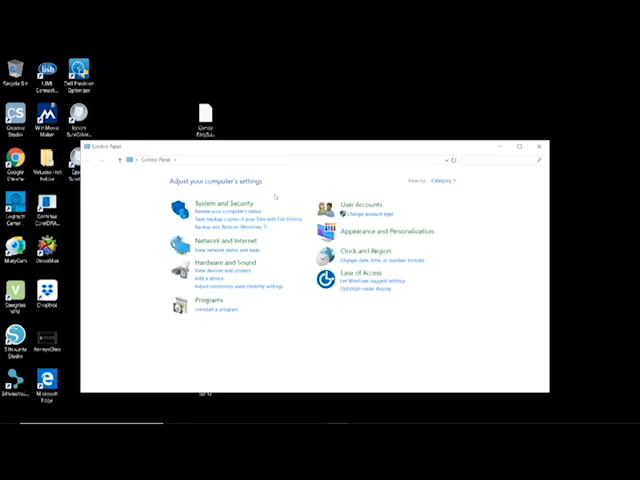
{"action": "mouse_move", "coordinate": [215, 268]}
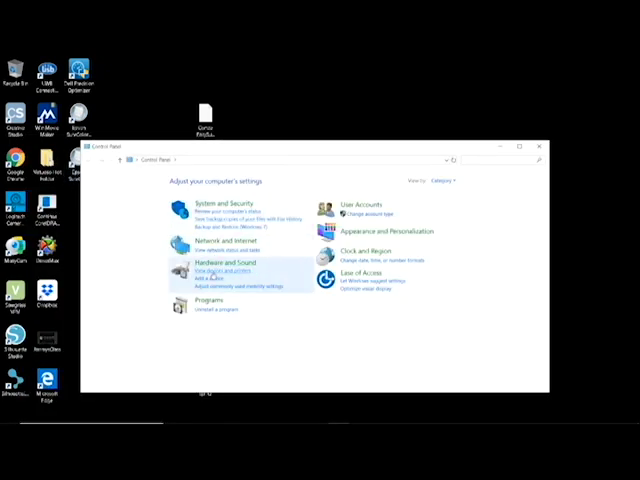
{"action": "left_click", "coordinate": [215, 269]}
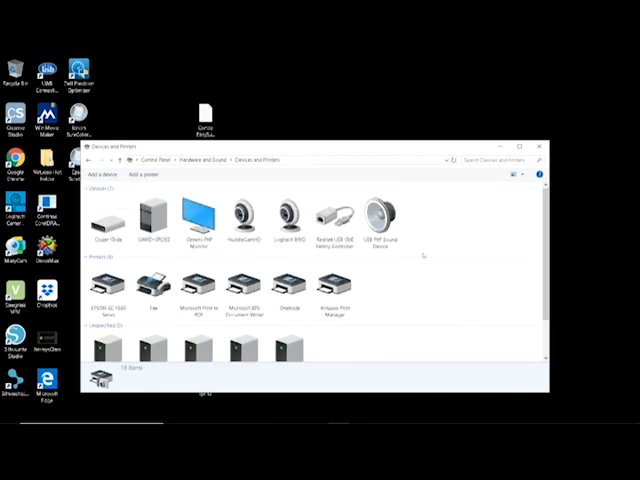
Open EPSON SC-F500 Series printing preferences and start Nozzle Check from the Utility tab
{"action": "left_click", "coordinate": [108, 290]}
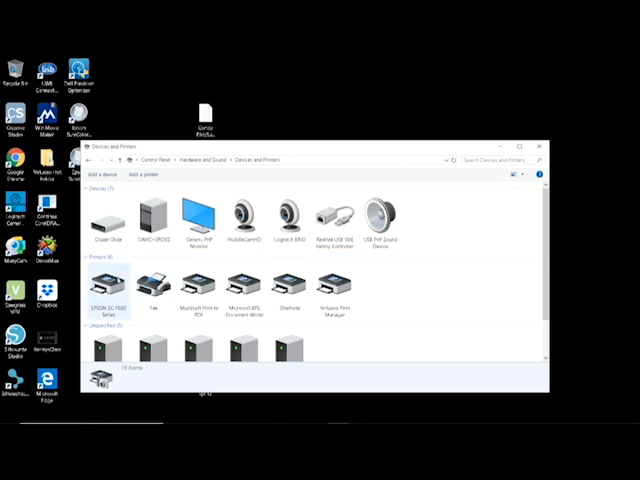
{"action": "right_click", "coordinate": [110, 290]}
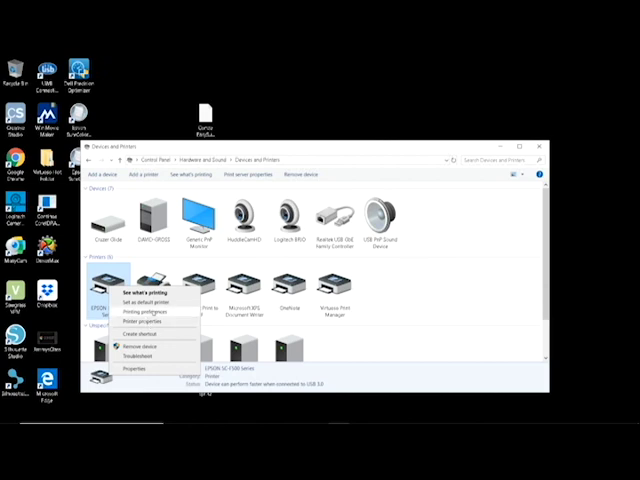
{"action": "left_click", "coordinate": [147, 308]}
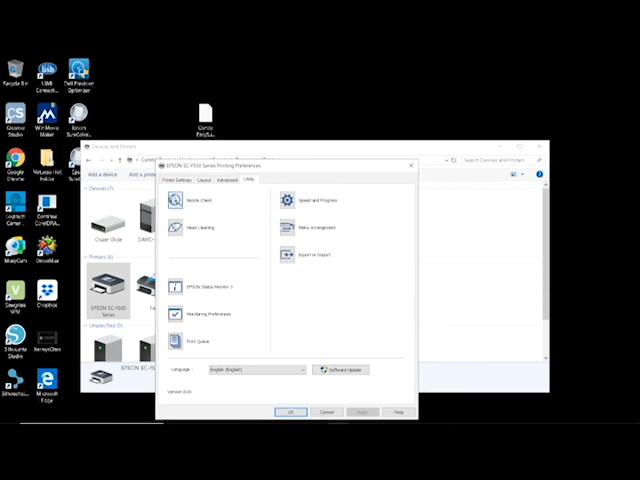
{"action": "left_click", "coordinate": [203, 200]}
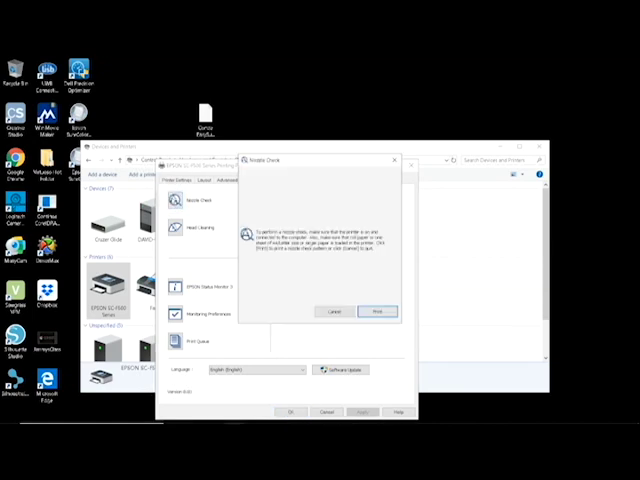